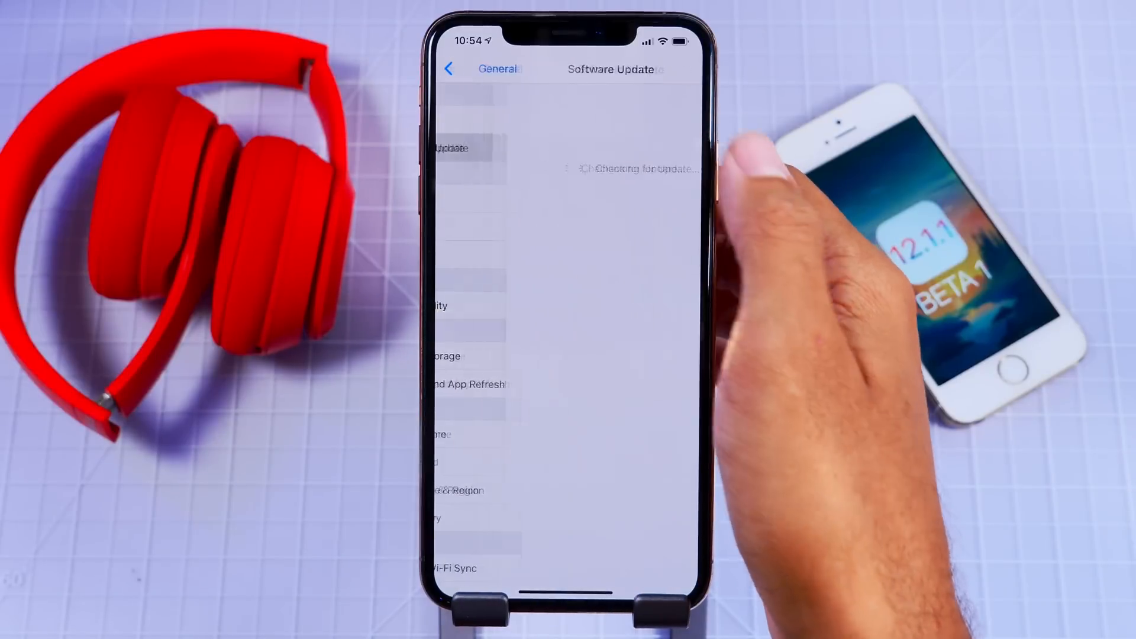
Switch to CleanMyMac X and select Smart Scan in the sidebar
left_click(467, 68)
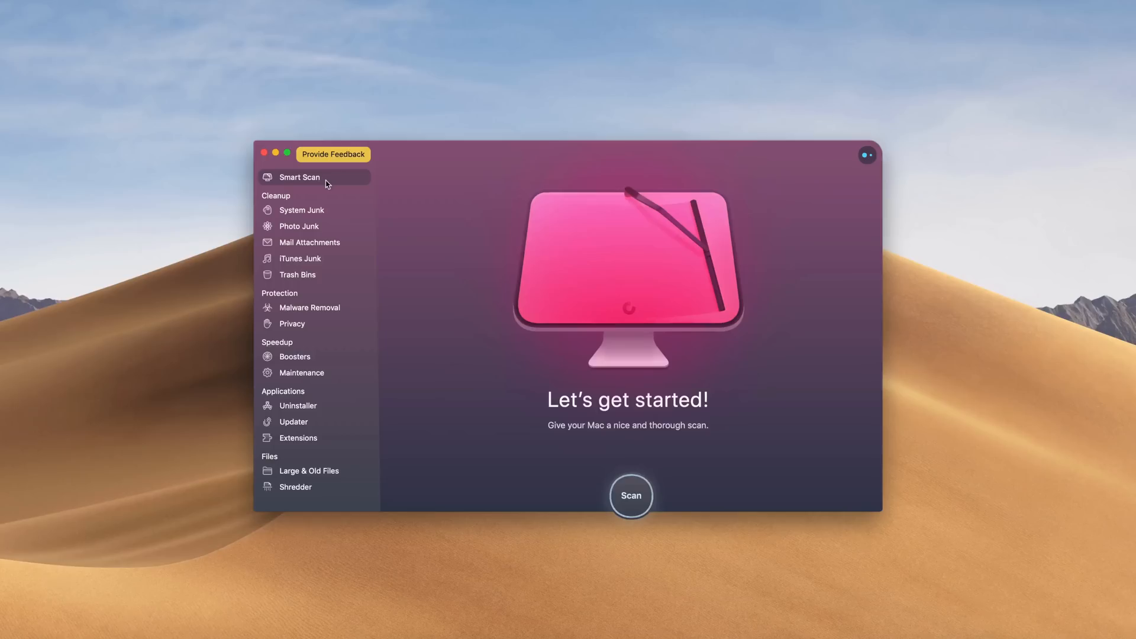
mouse_move(631, 484)
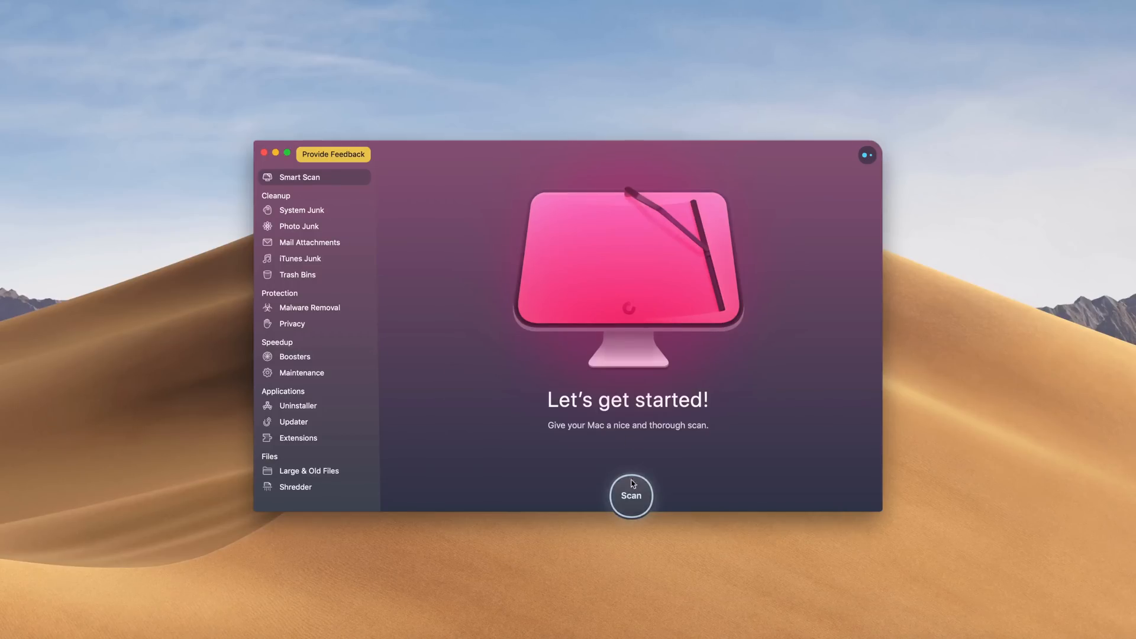
Run Smart Scan, finding 354.5 MB of junk, no threats and 3 speedup tasks
left_click(630, 496)
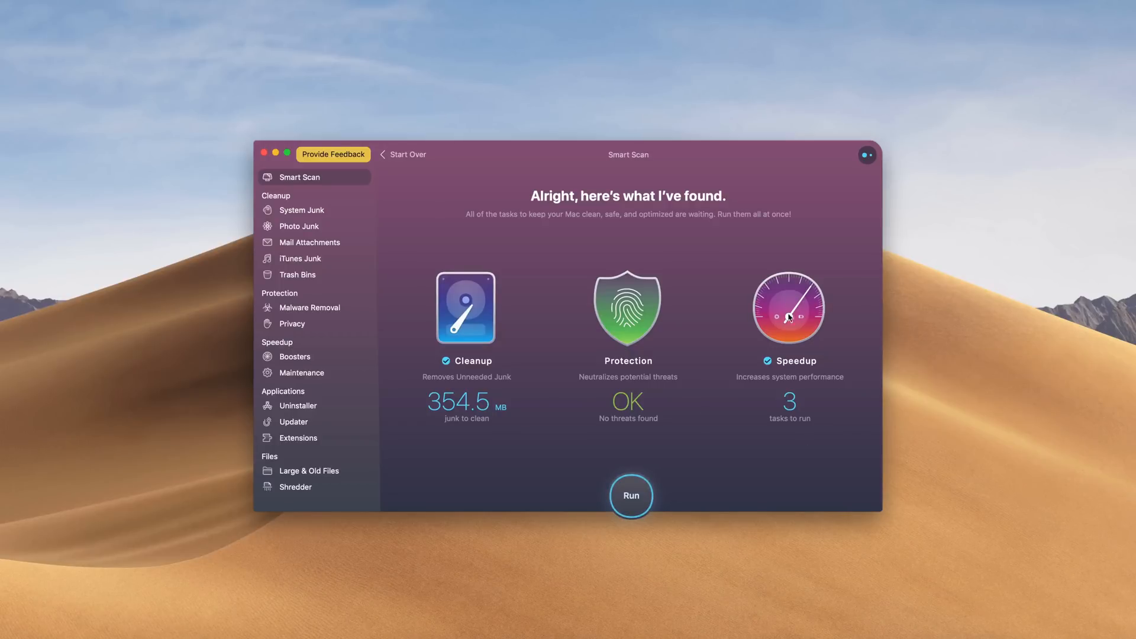
left_click(630, 496)
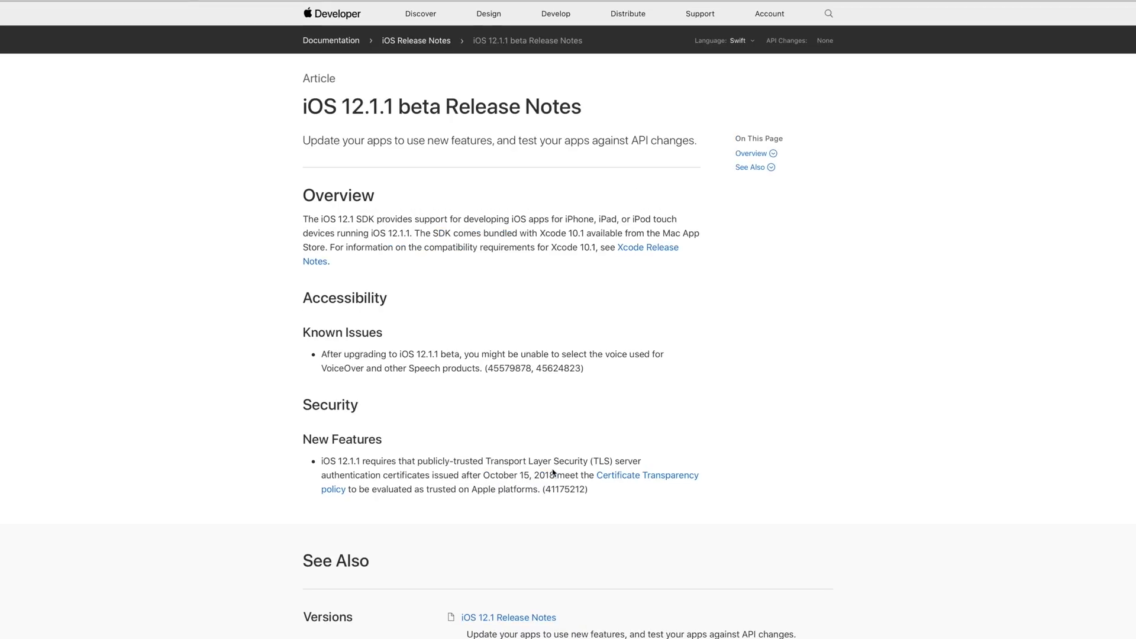
mouse_move(618, 408)
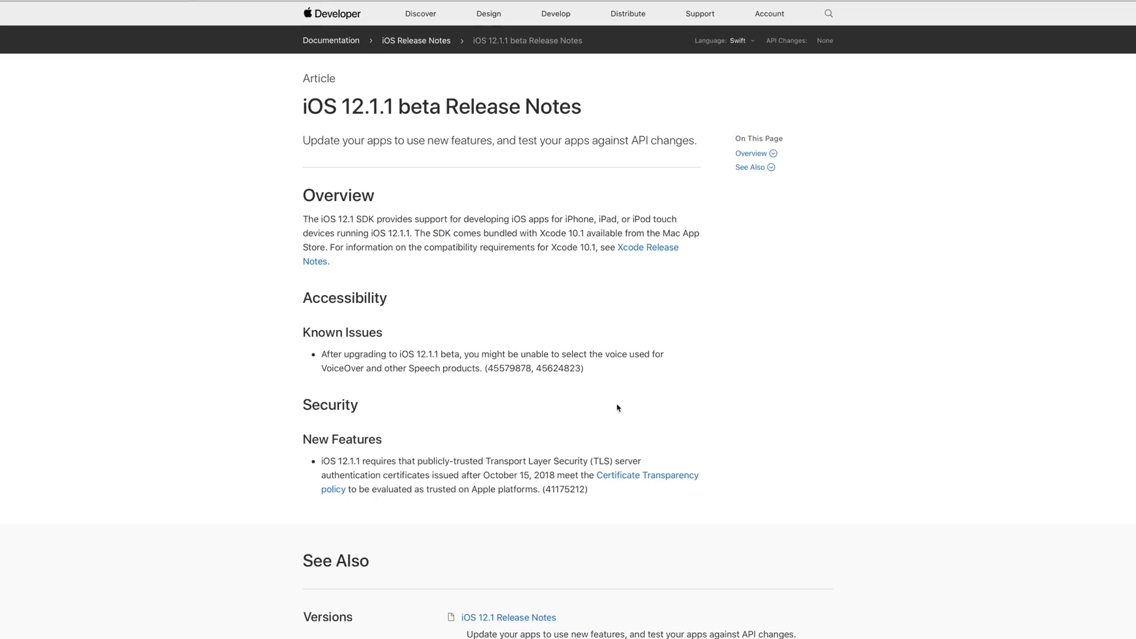
Highlight the Security New Features bullet about certificates issued after October 15, 2018
left_click_drag(320, 474, 587, 489)
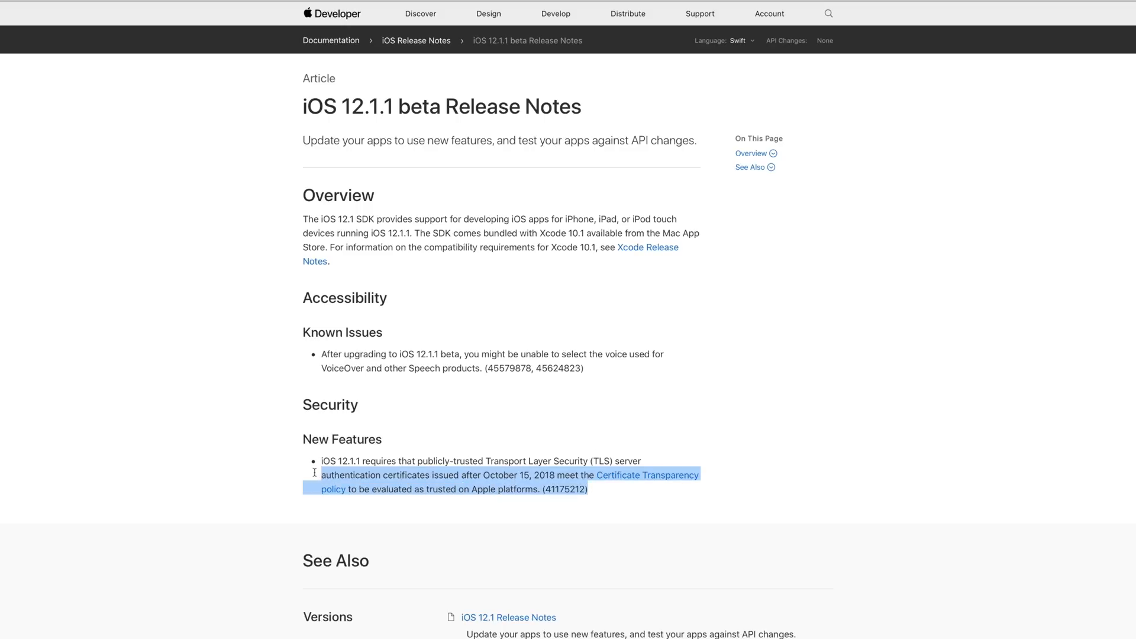